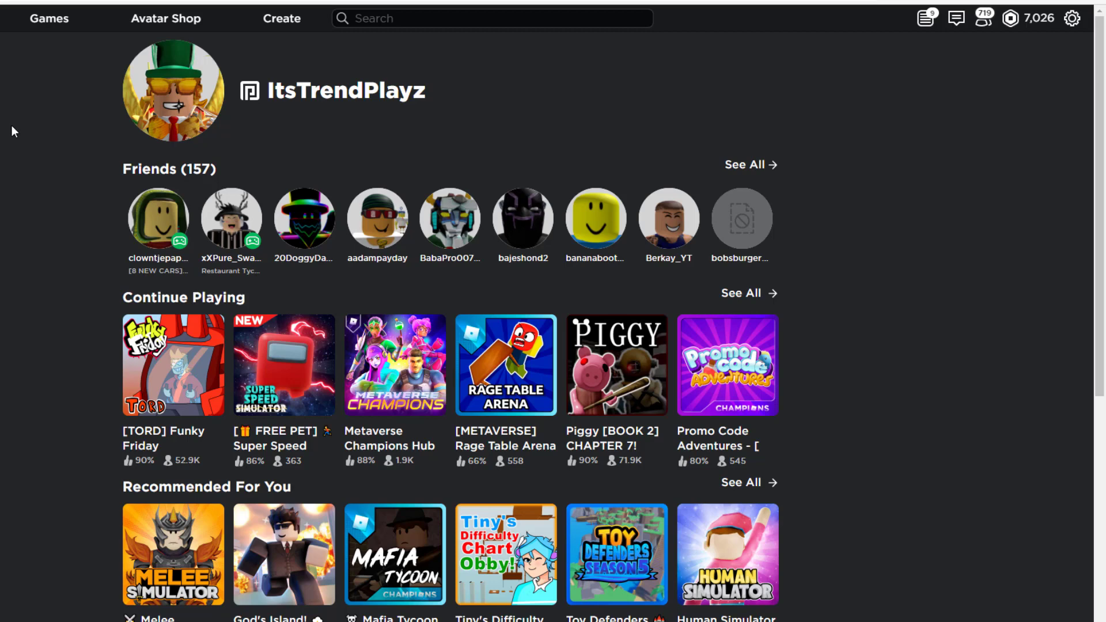
mouse_move(150, 390)
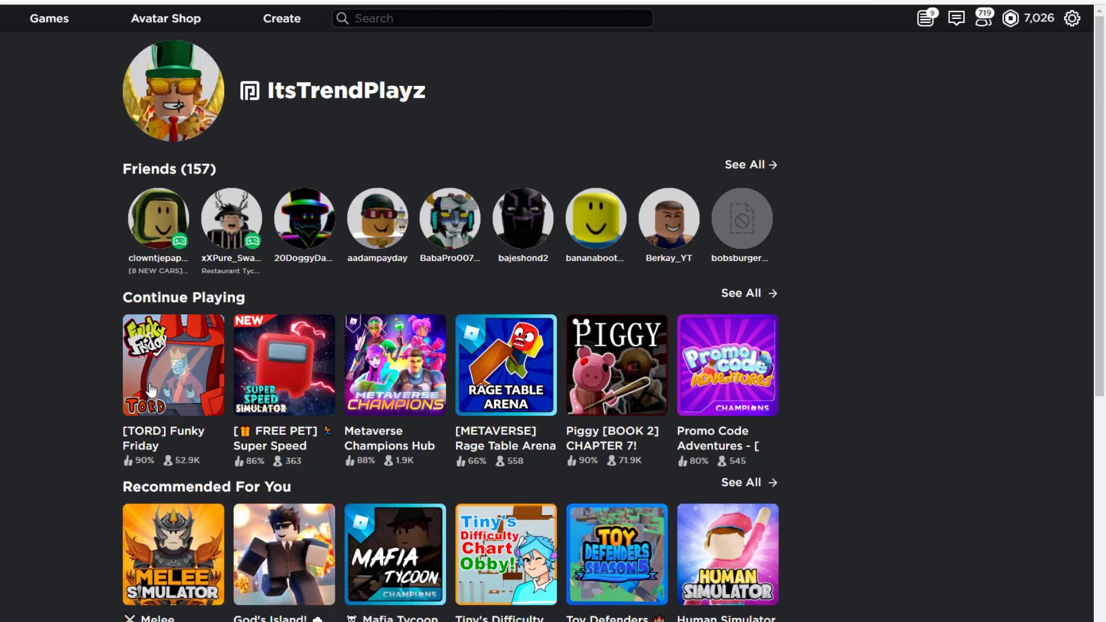
mouse_move(12, 131)
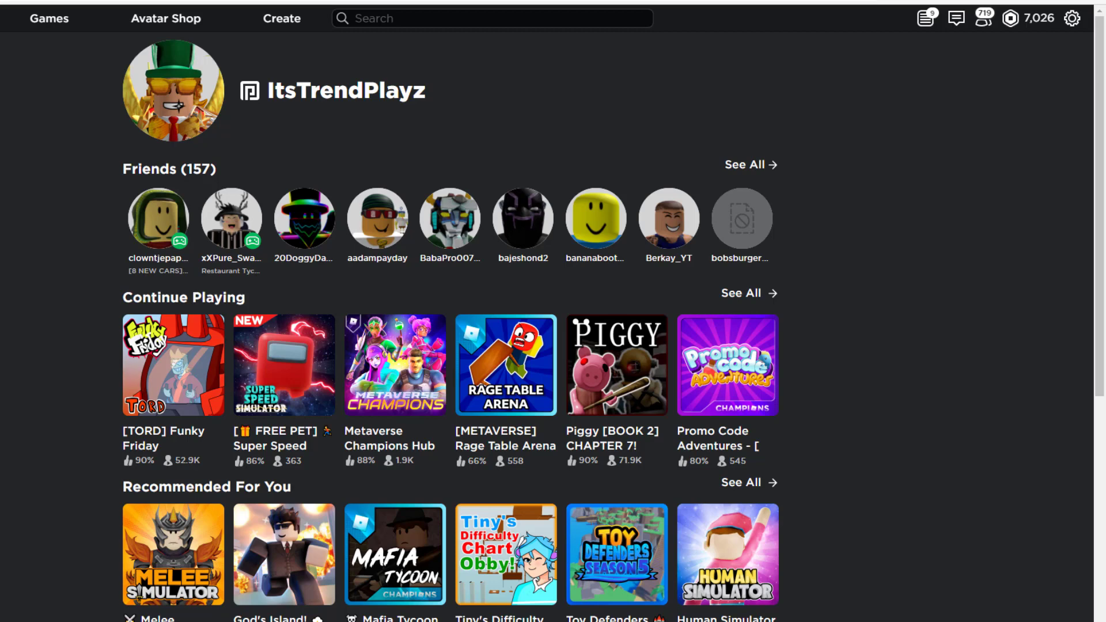
mouse_move(150, 389)
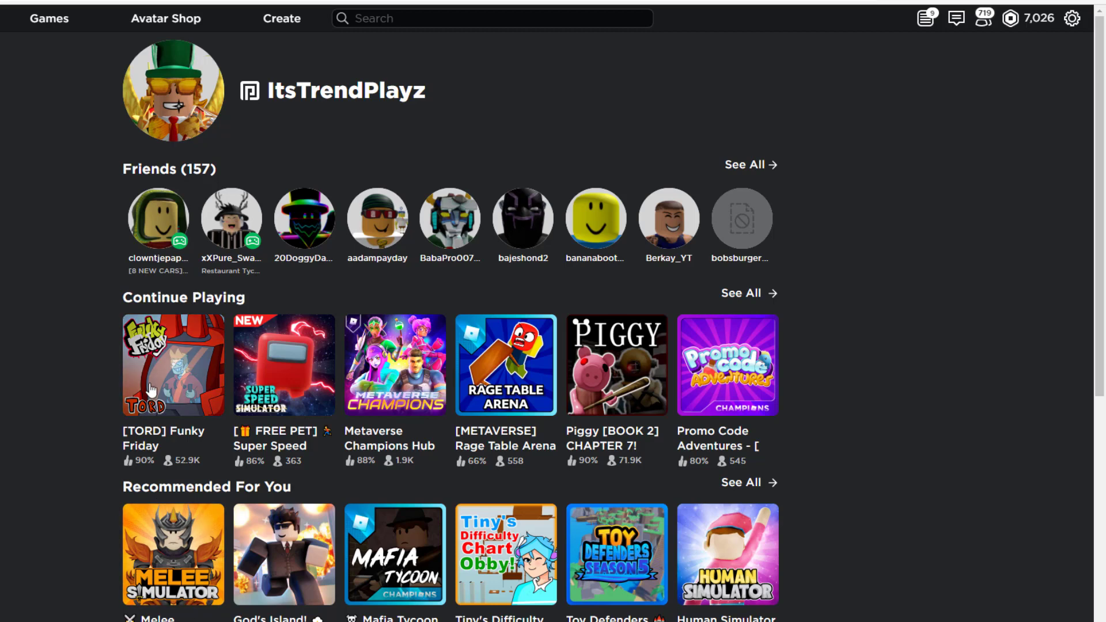
mouse_move(62, 240)
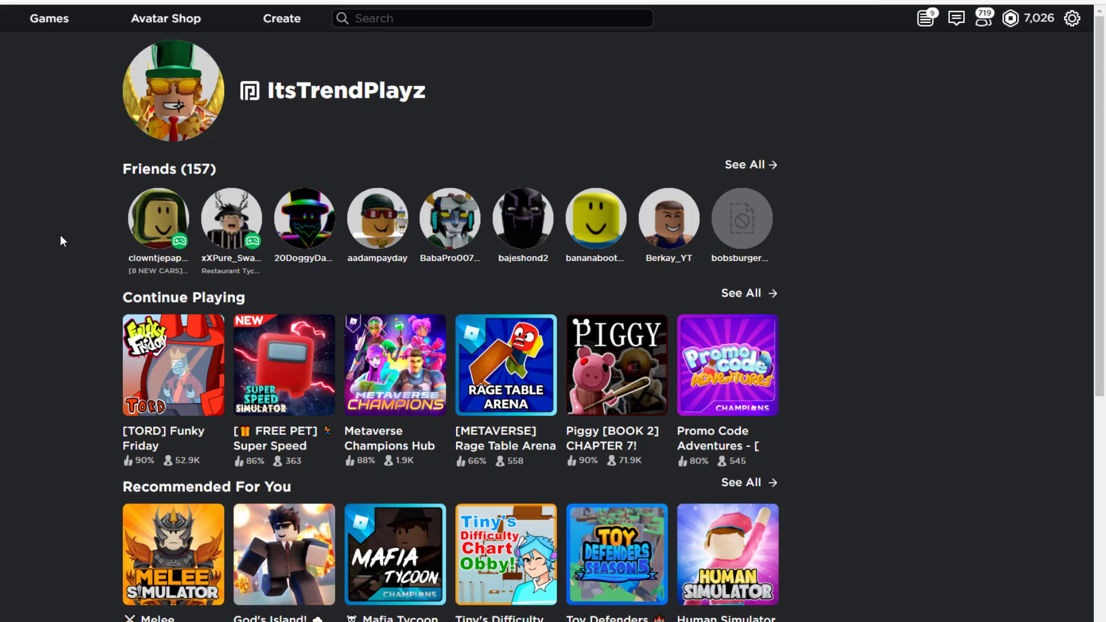
mouse_move(50, 21)
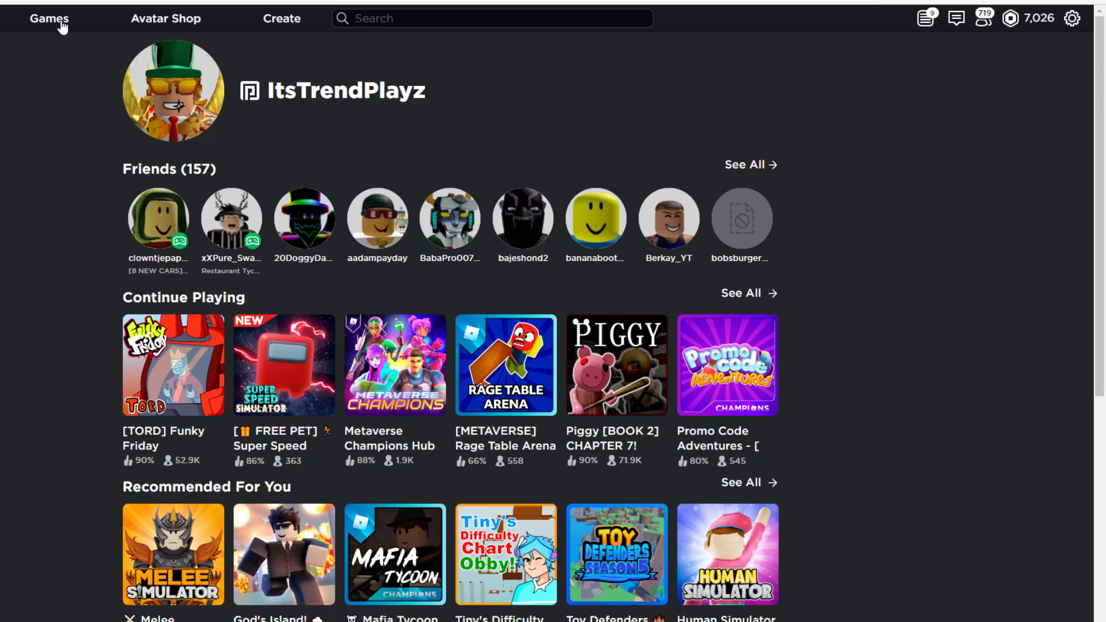
mouse_move(62, 154)
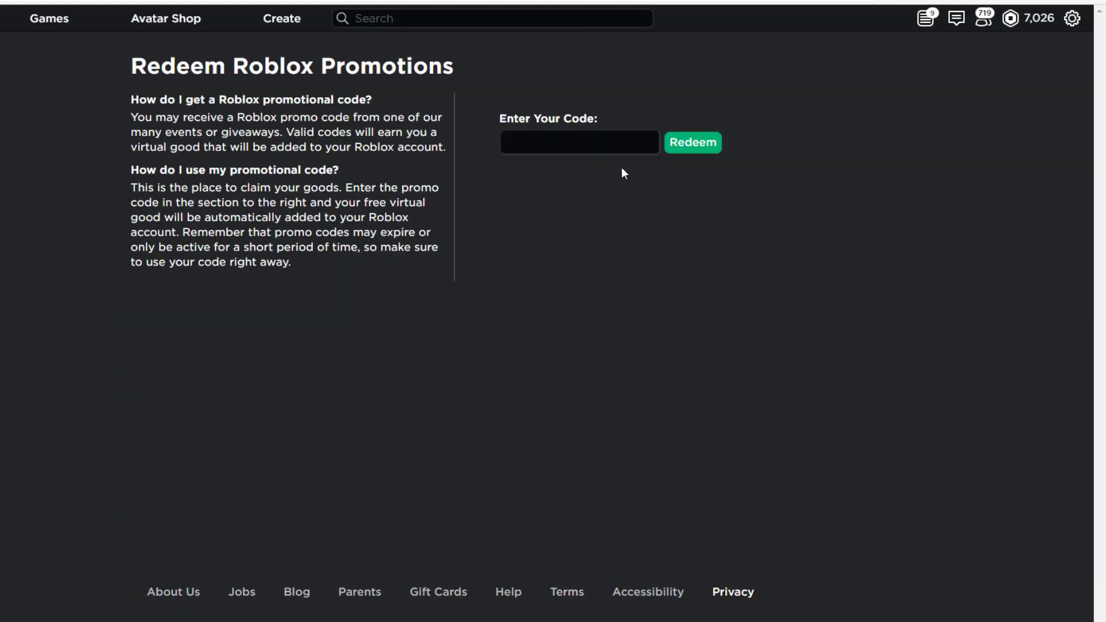
Step: Select the empty Enter Your Code field on the Redeem Roblox Promotions page
left_click(578, 142)
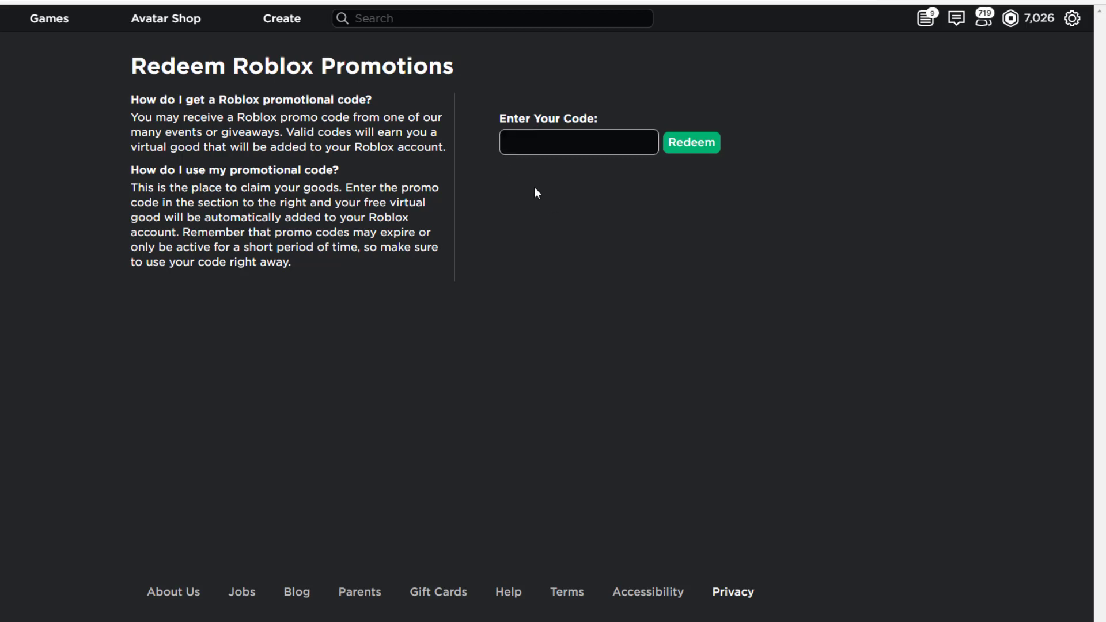
Step: Redeem WALMARTMEXEARS2021, which reports already redeemed, then enter ROBLOXEDU2021
type("W")
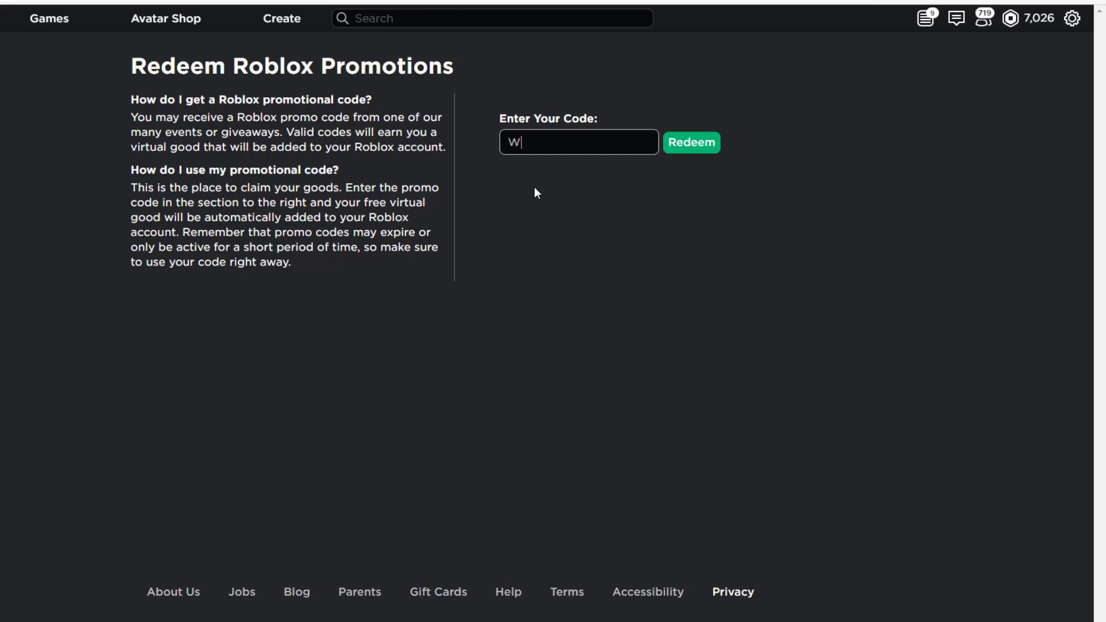
type("ALMARTM")
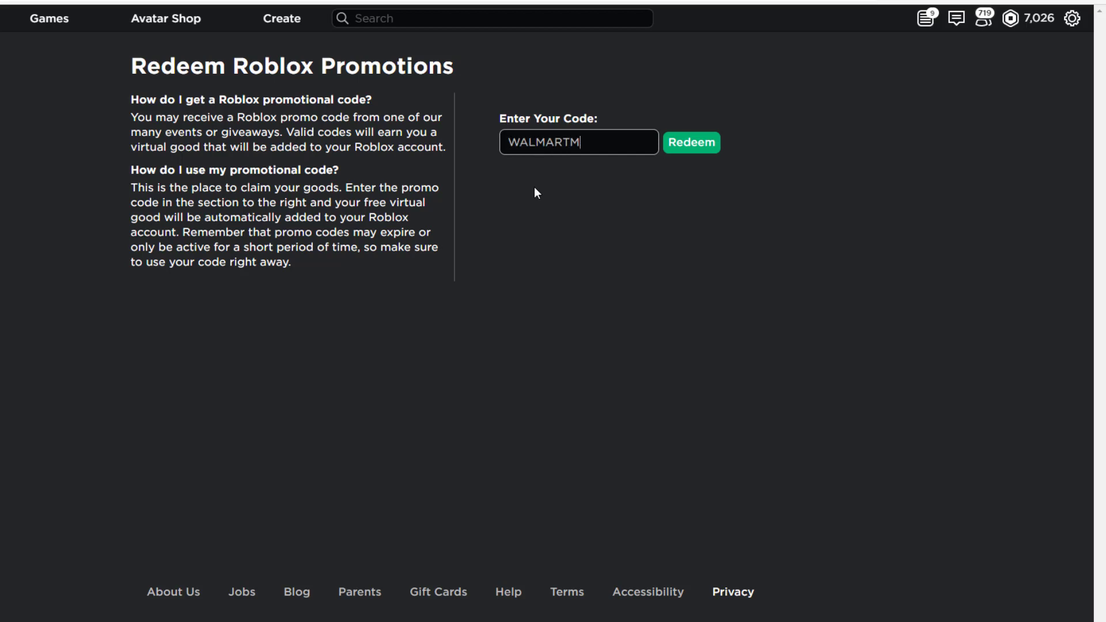
type("E")
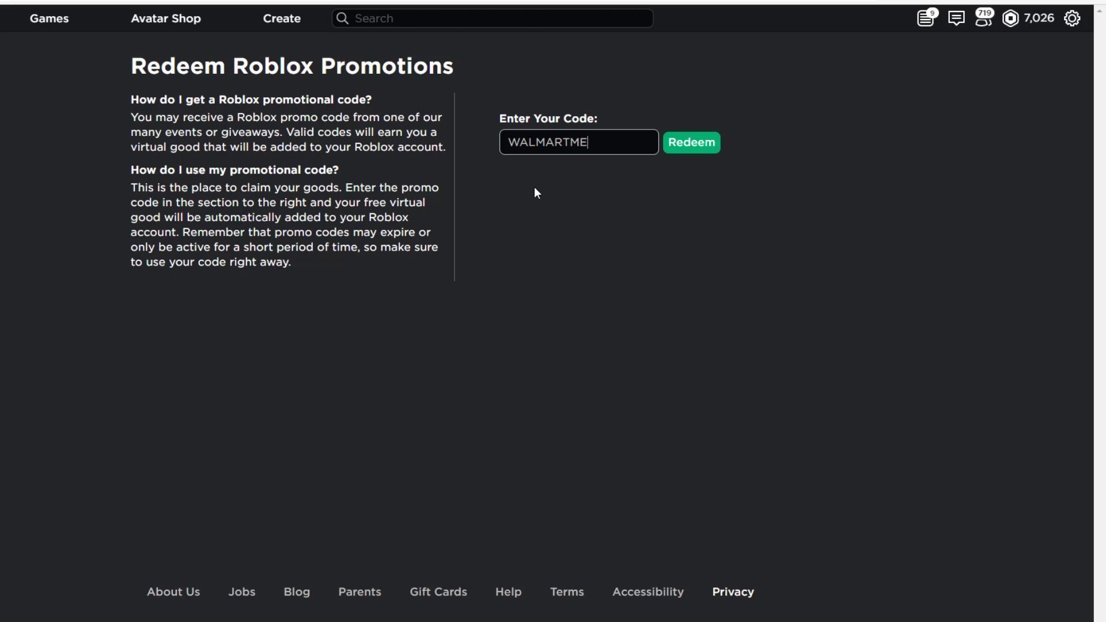
type("X")
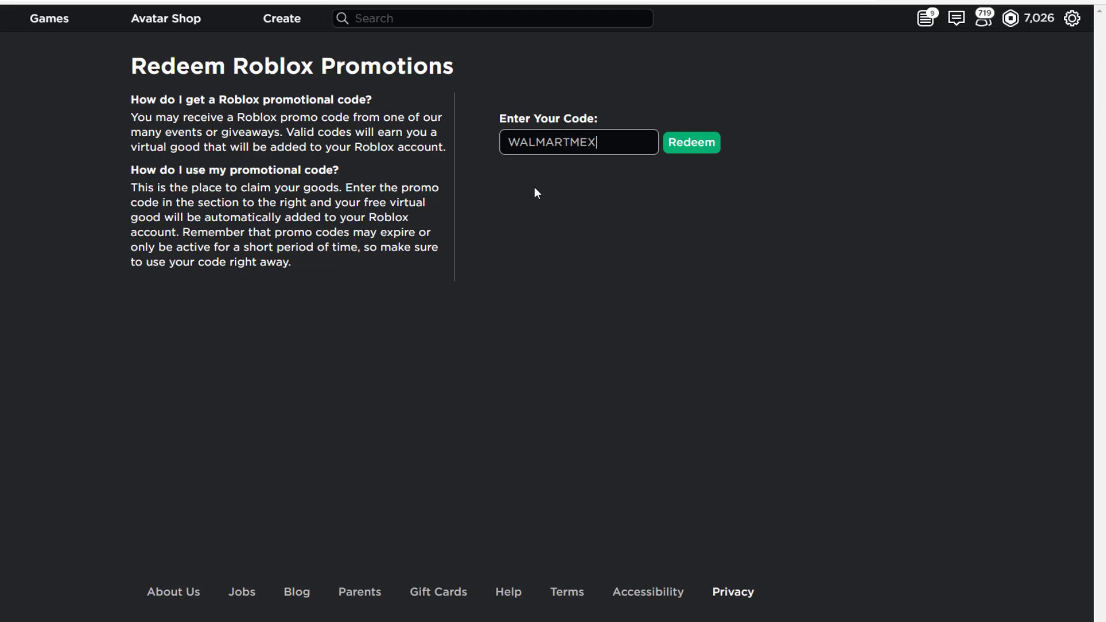
type("EARS")
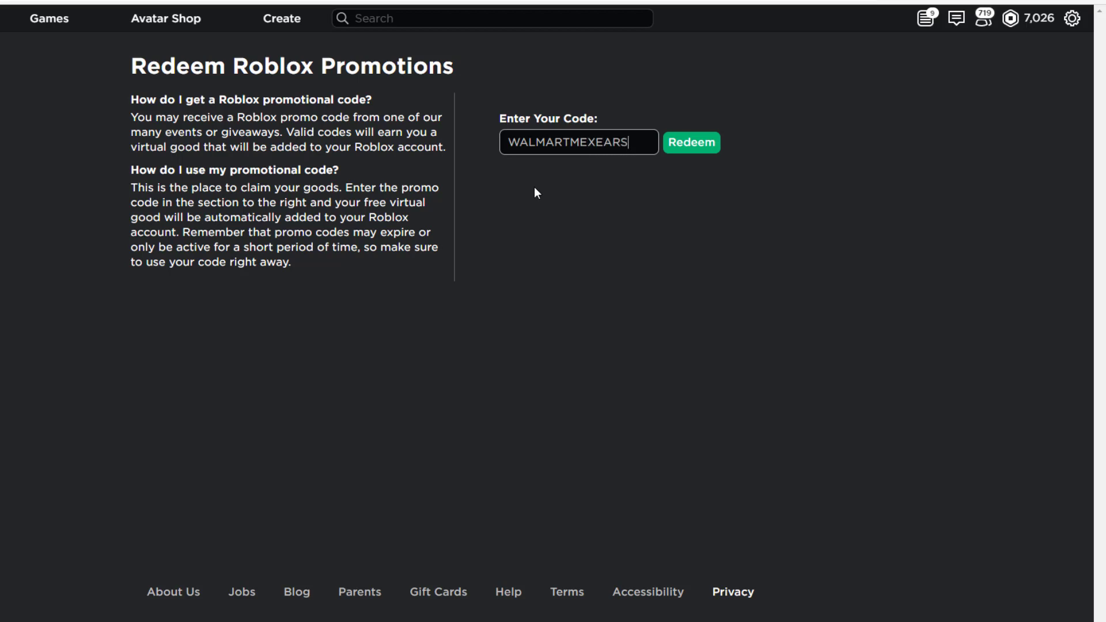
type("2021")
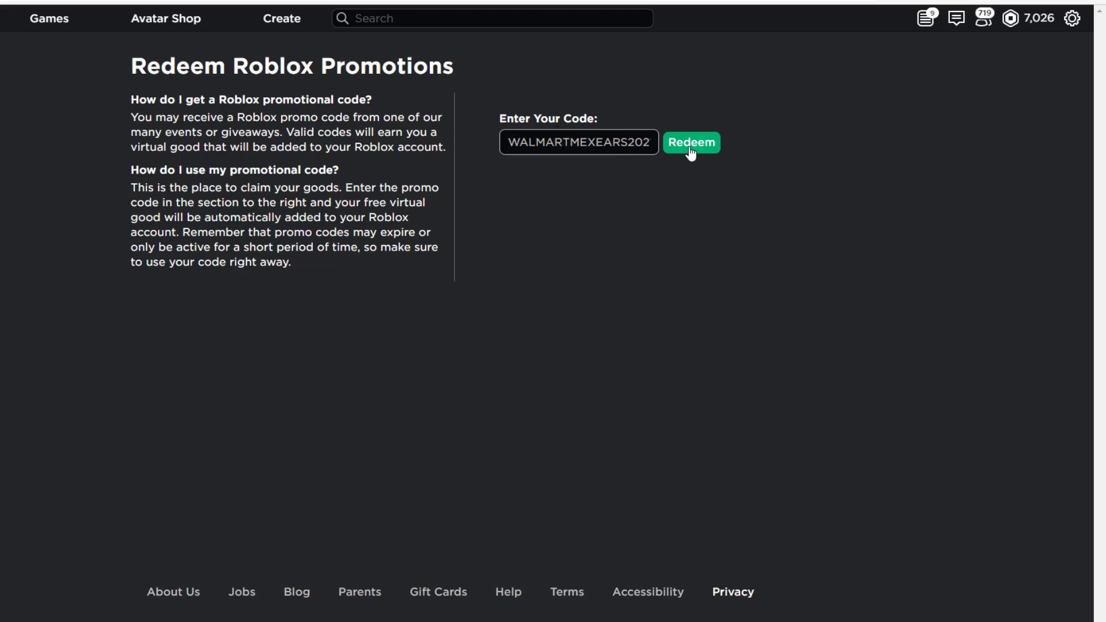
left_click(691, 142)
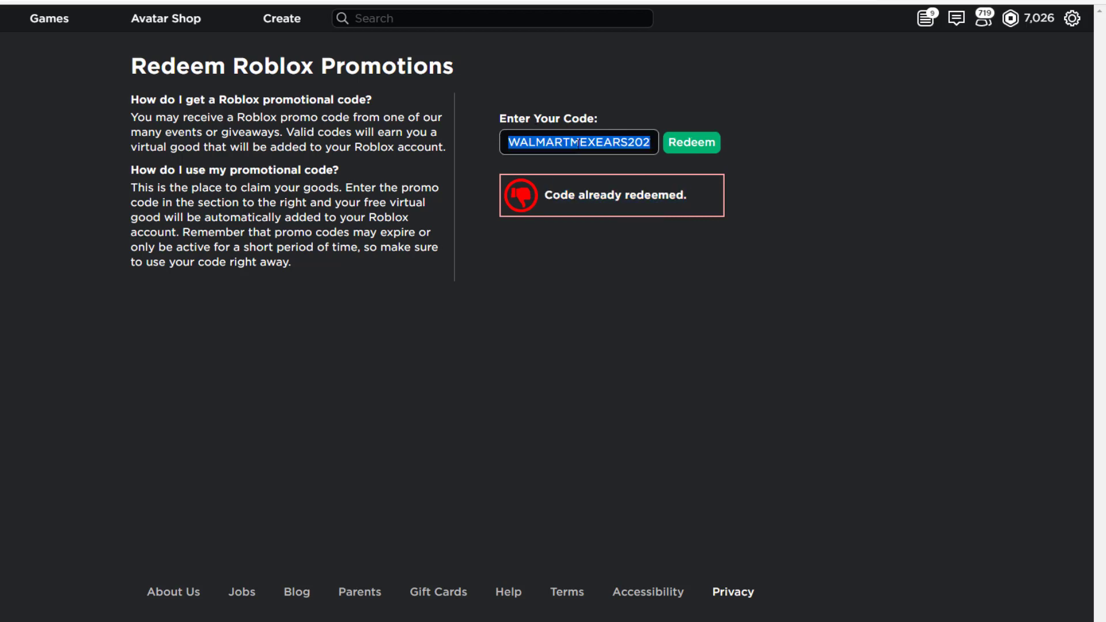
type("ROBLOXED")
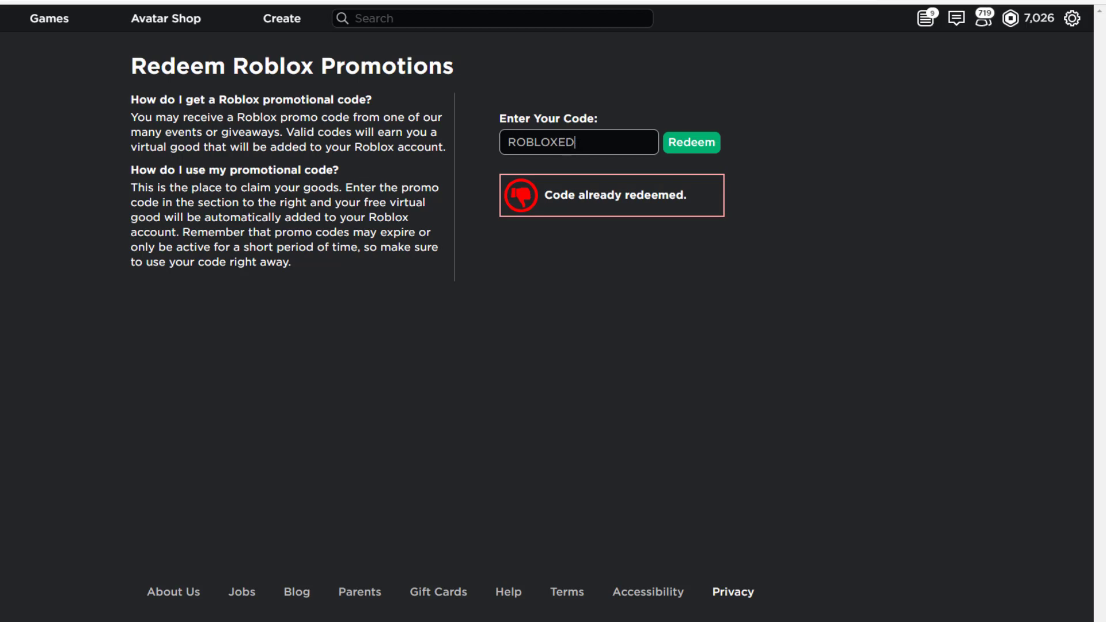
type("U2021")
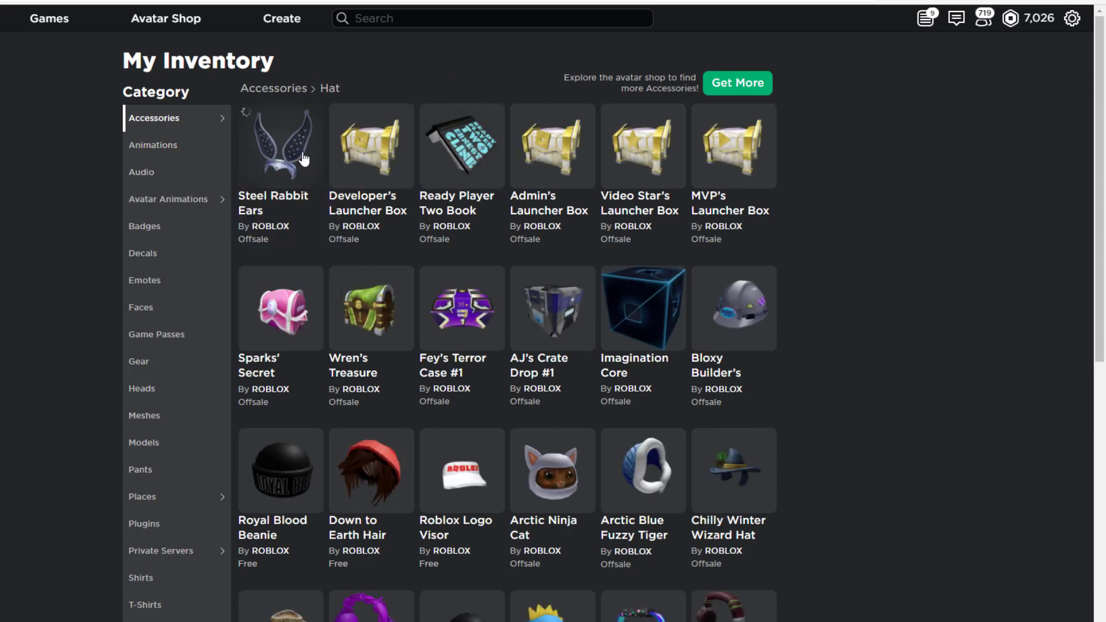
Step: Browse the Back accessories in the inventory, then return to the promo code page
left_click(155, 118)
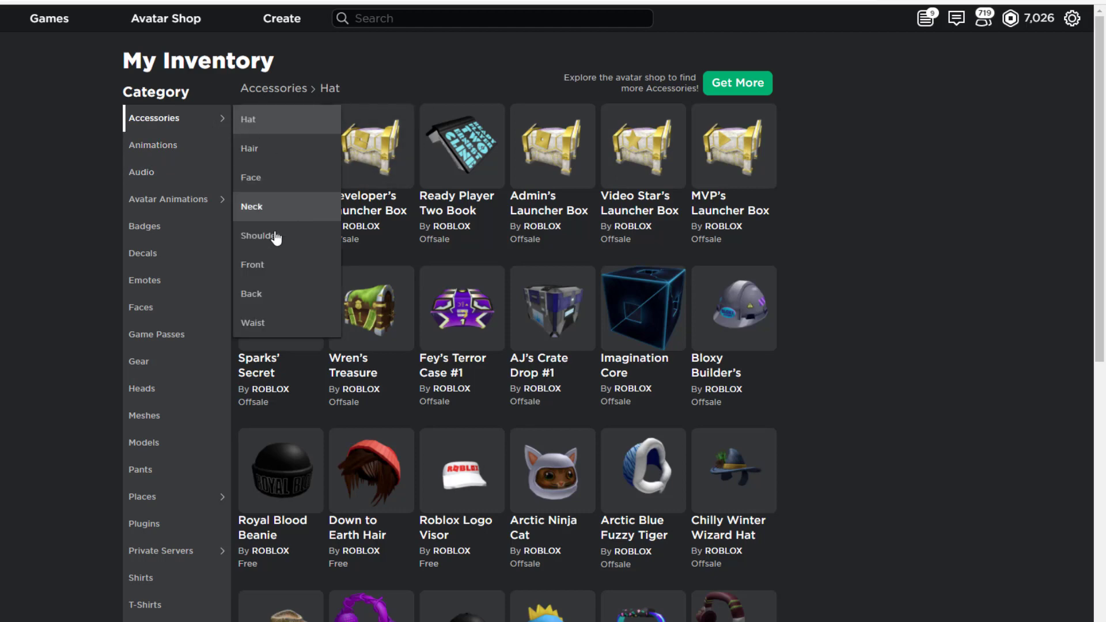
left_click(251, 293)
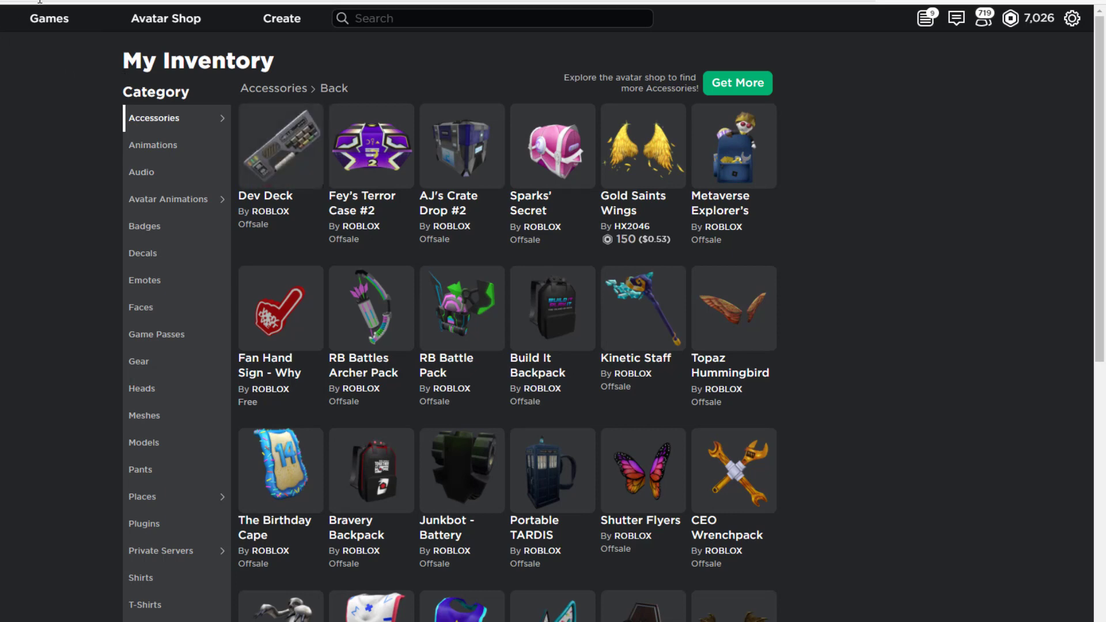
left_click(692, 143)
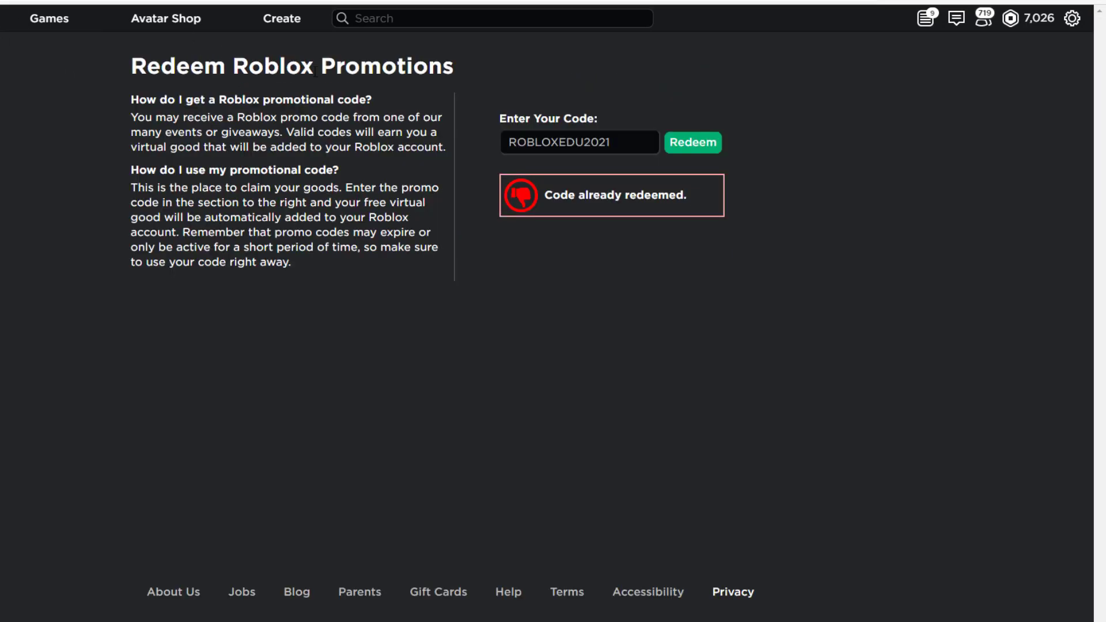
Step: Replace the previous code with SPIDERCOLA
triple_click(578, 142)
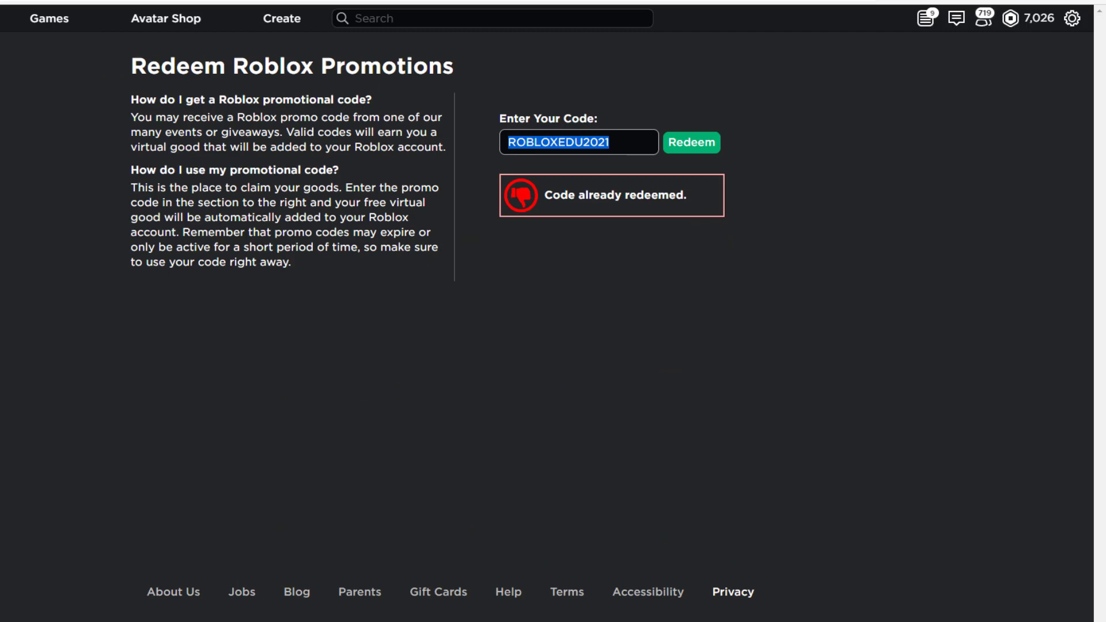
type("SPIDERCO")
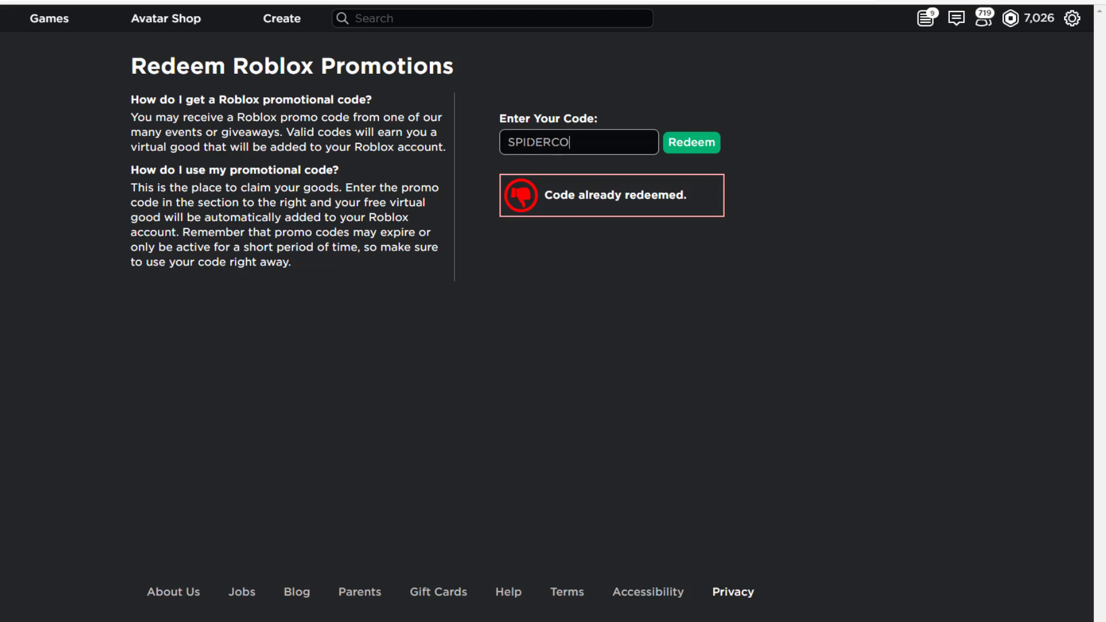
type("LA")
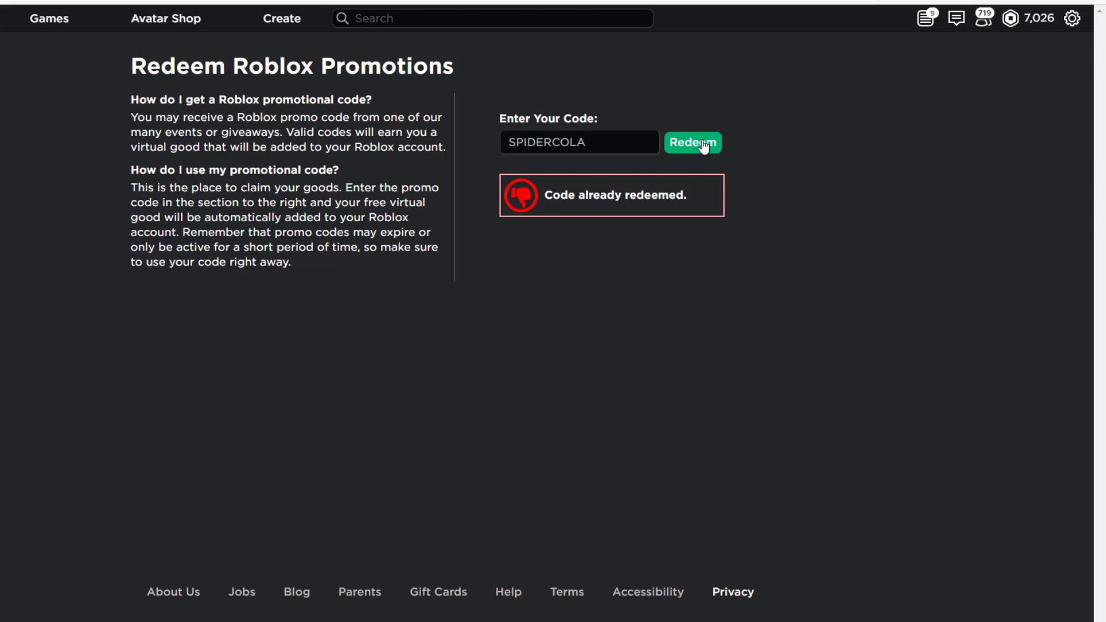
Step: Replace SPIDERCOLA with TWEETROBLOX in the code box
triple_click(578, 142)
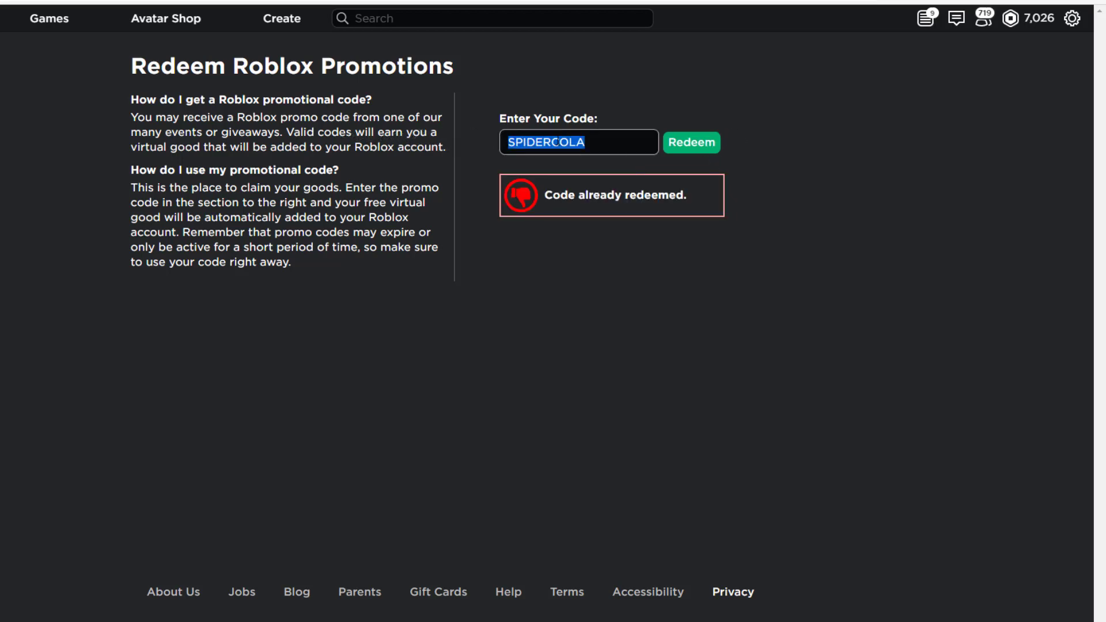
type("T")
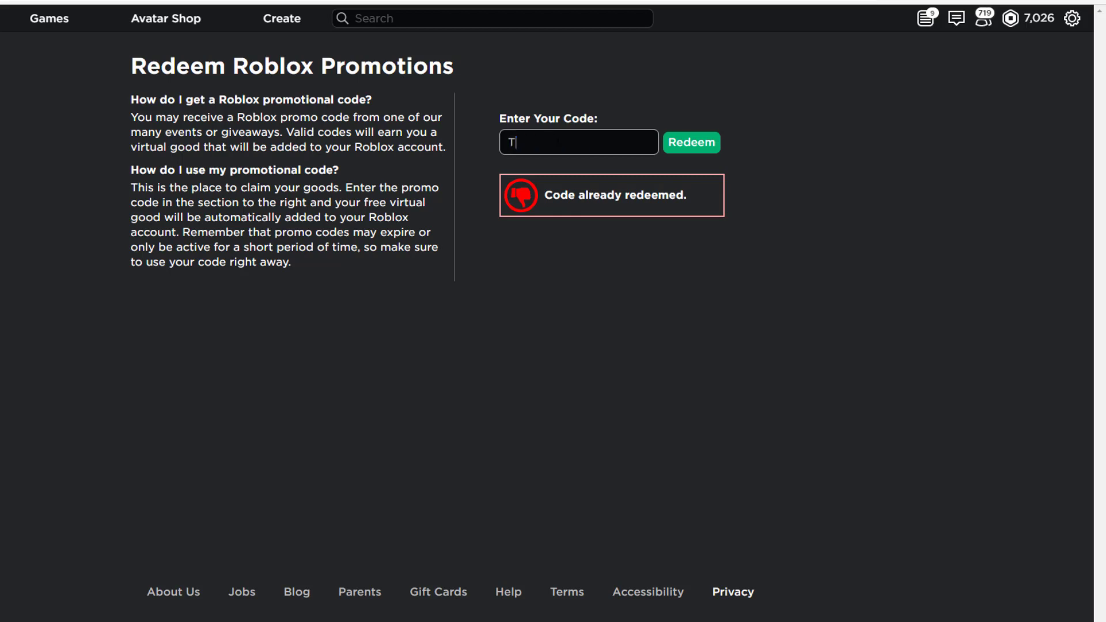
type("WEETROBLOX")
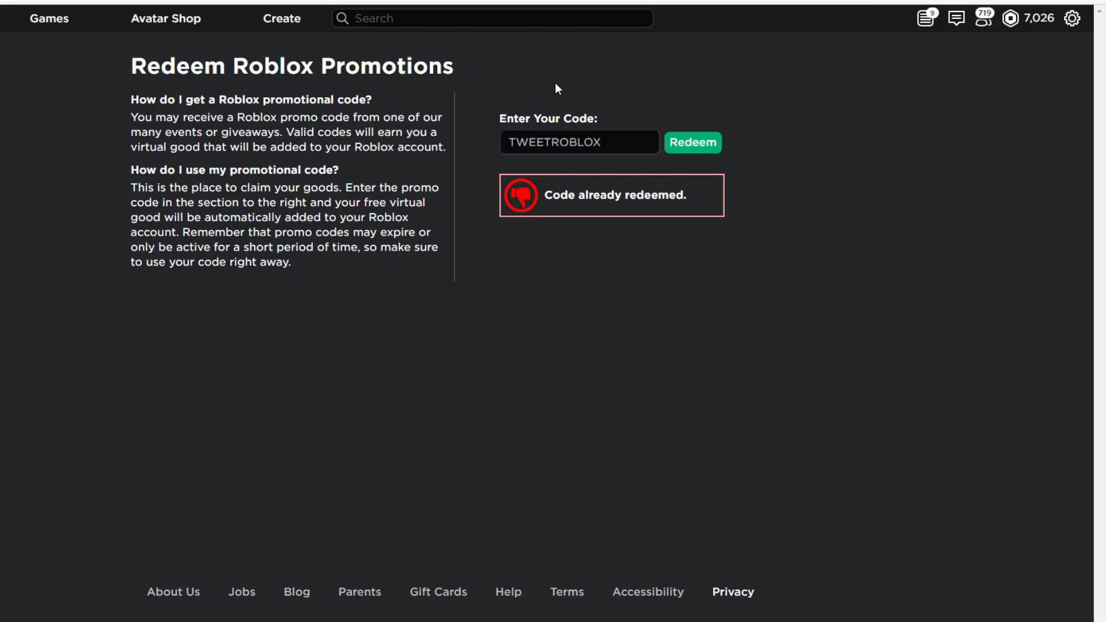
mouse_move(76, 30)
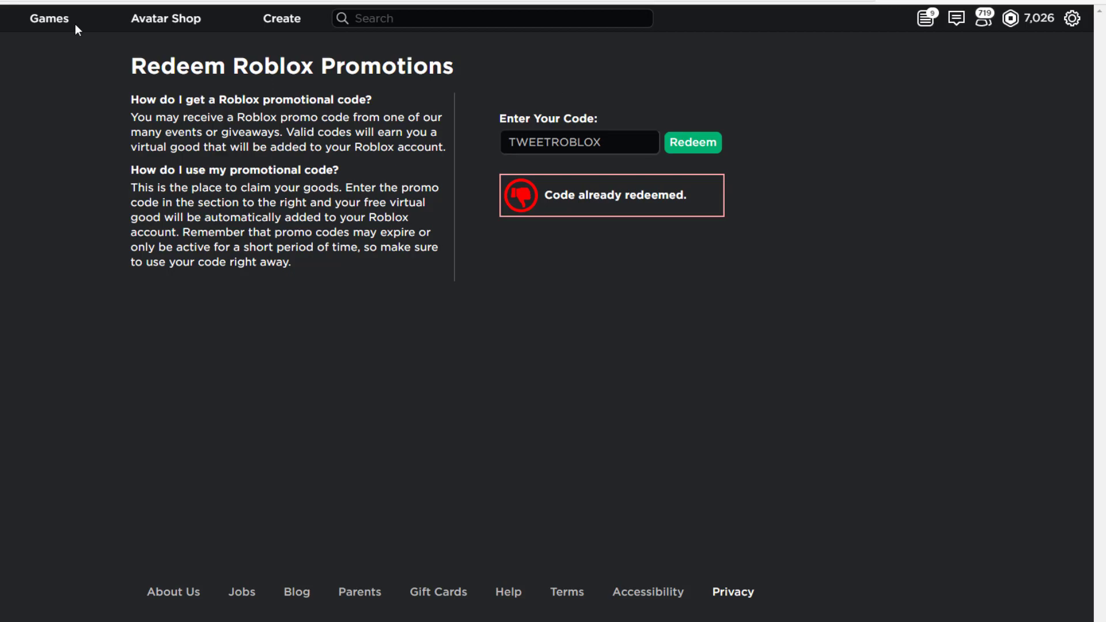